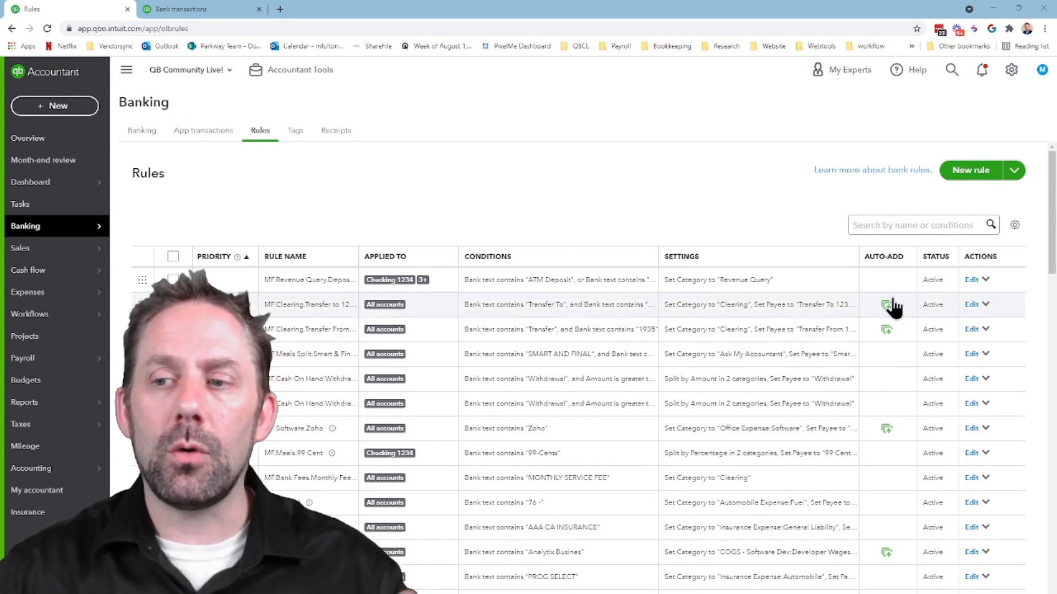
mouse_move(891, 330)
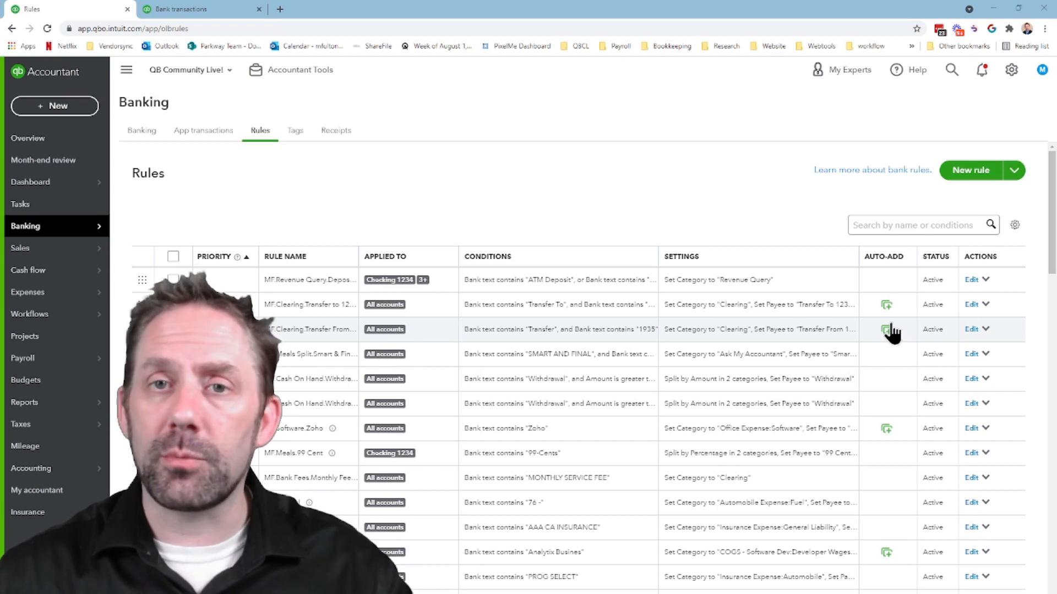
mouse_move(892, 303)
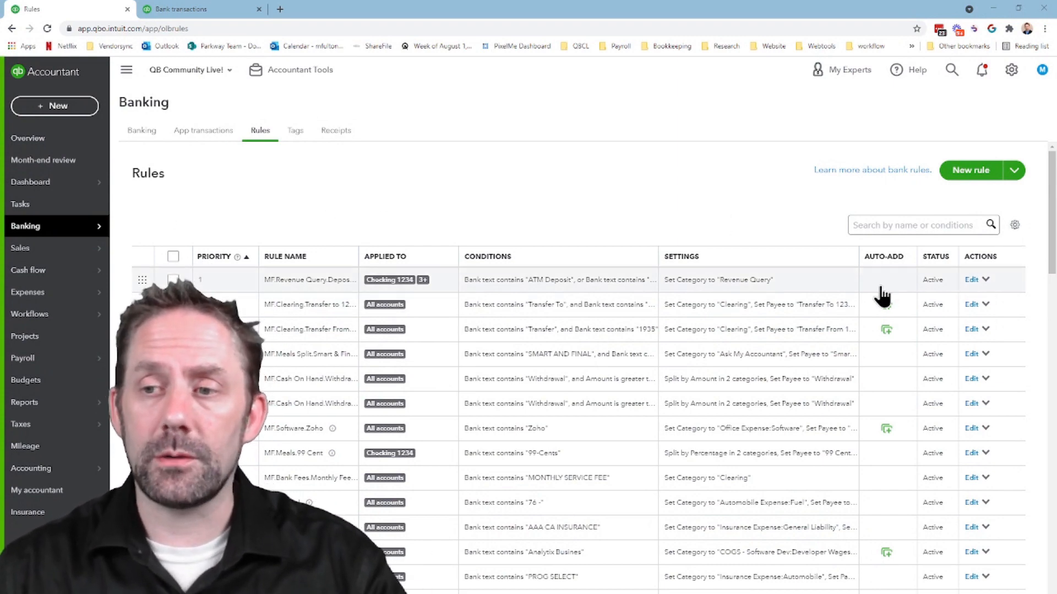
Review the bank rules list, then export all rules to a spreadsheet from the New rule dropdown
scroll("down", 3)
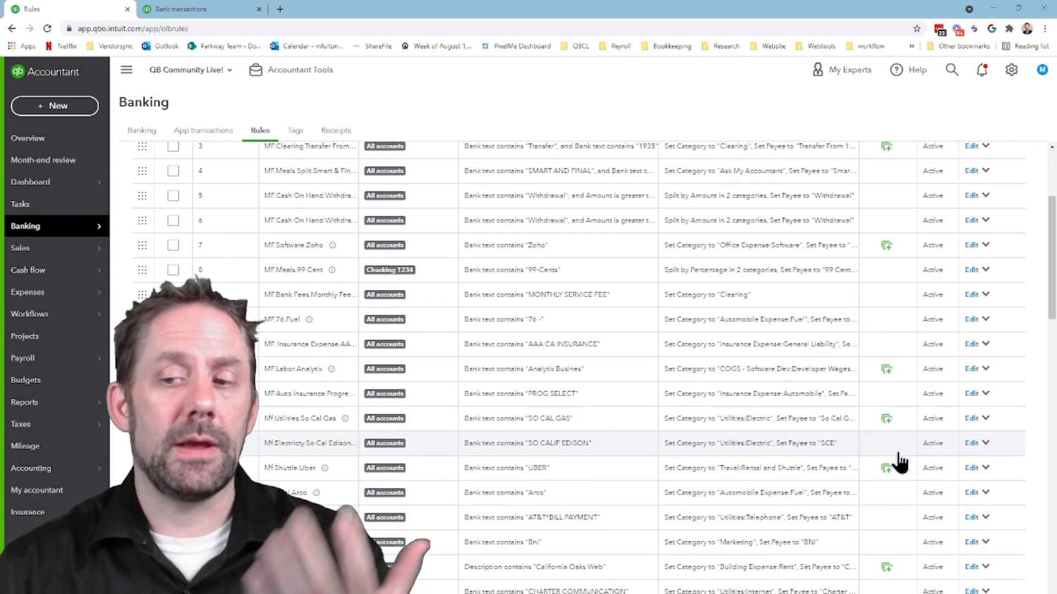
scroll("down", 3)
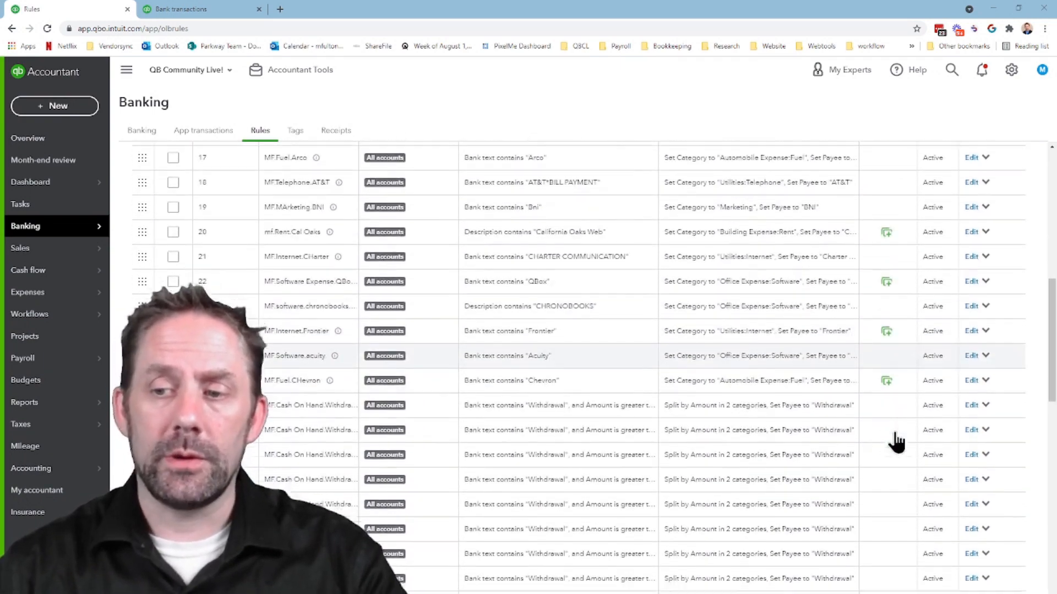
scroll("down", 3)
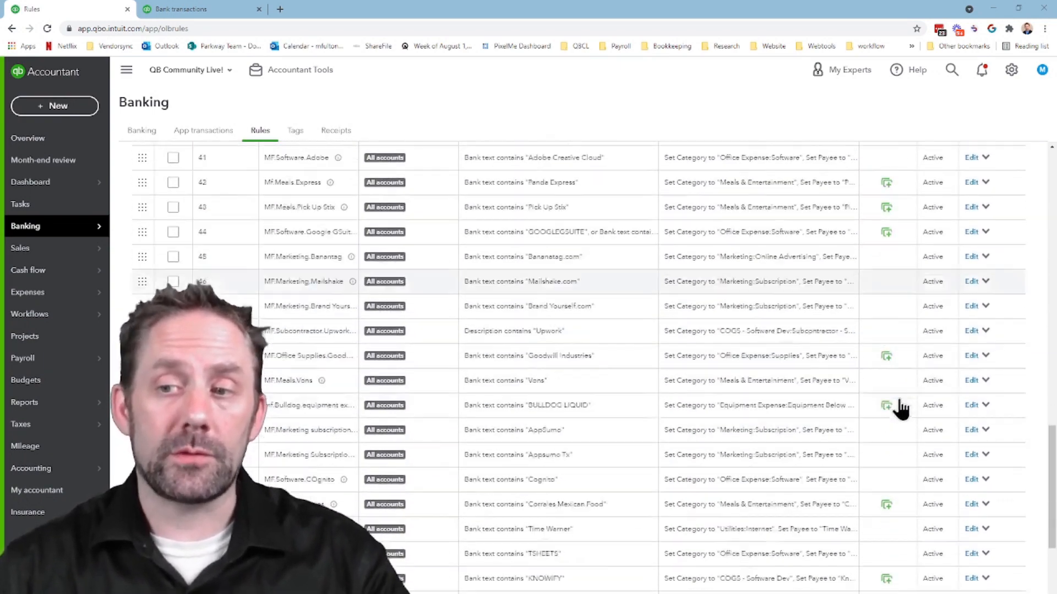
scroll("up", 3)
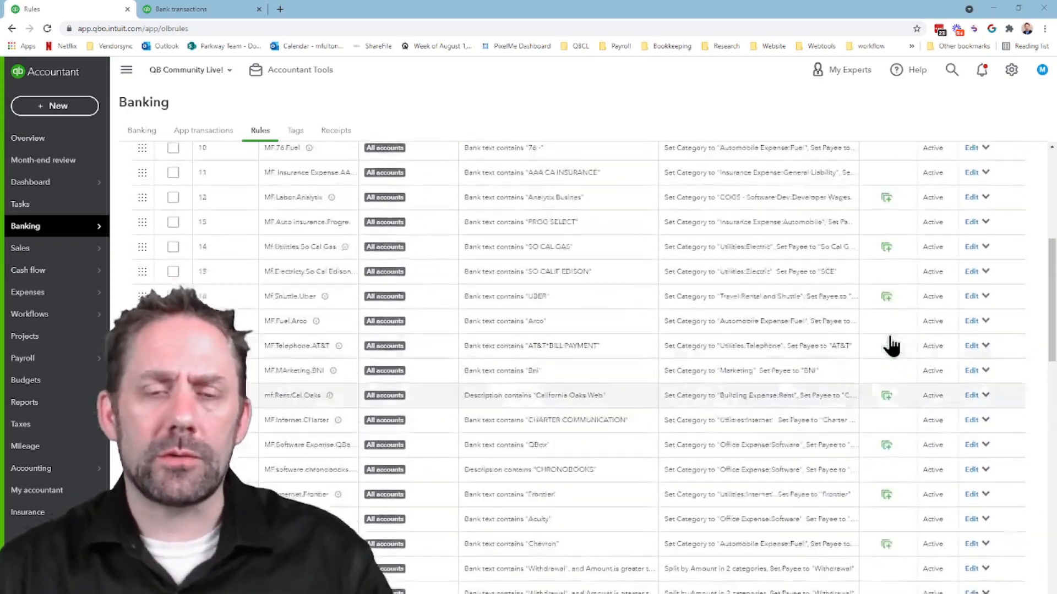
scroll("up", 3)
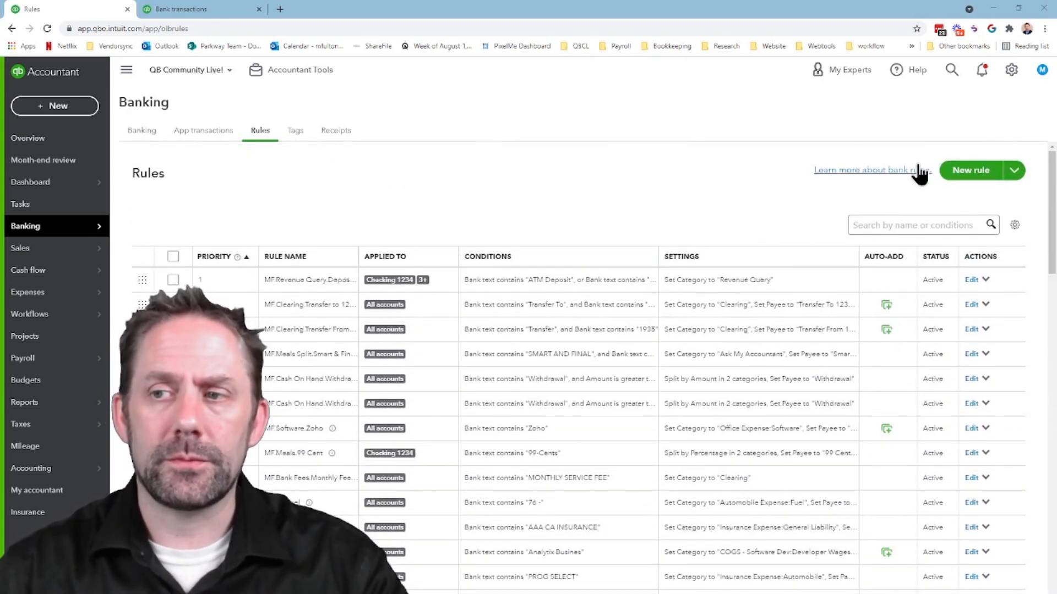
left_click(1013, 170)
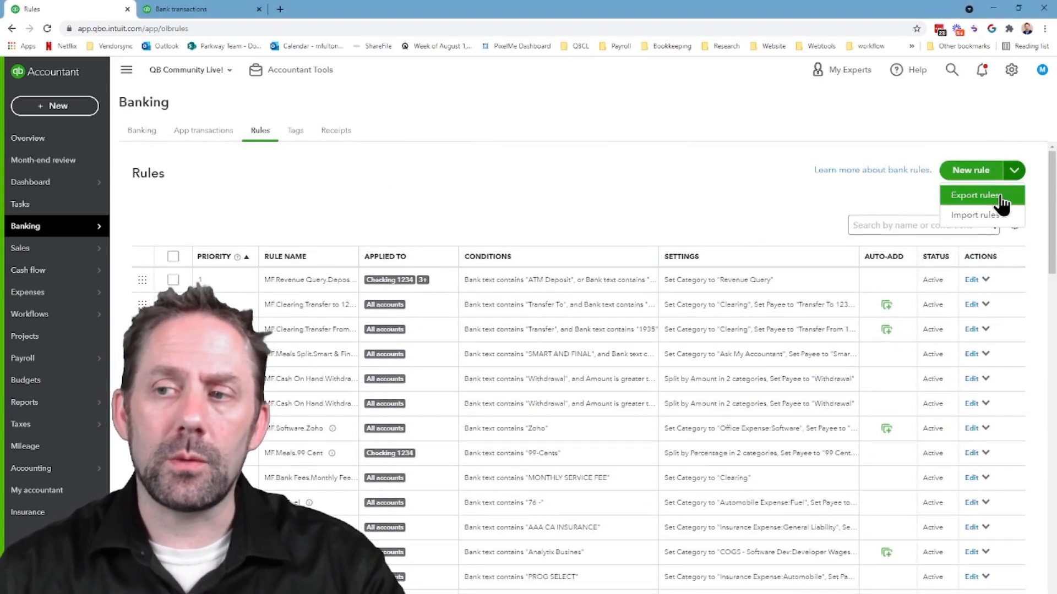
left_click(974, 194)
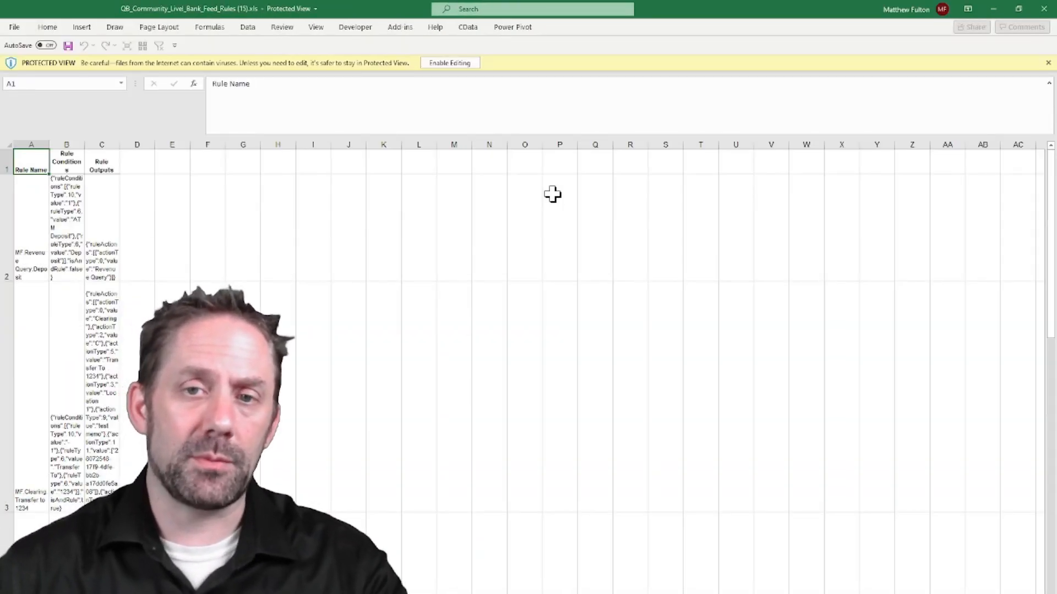
mouse_move(449, 63)
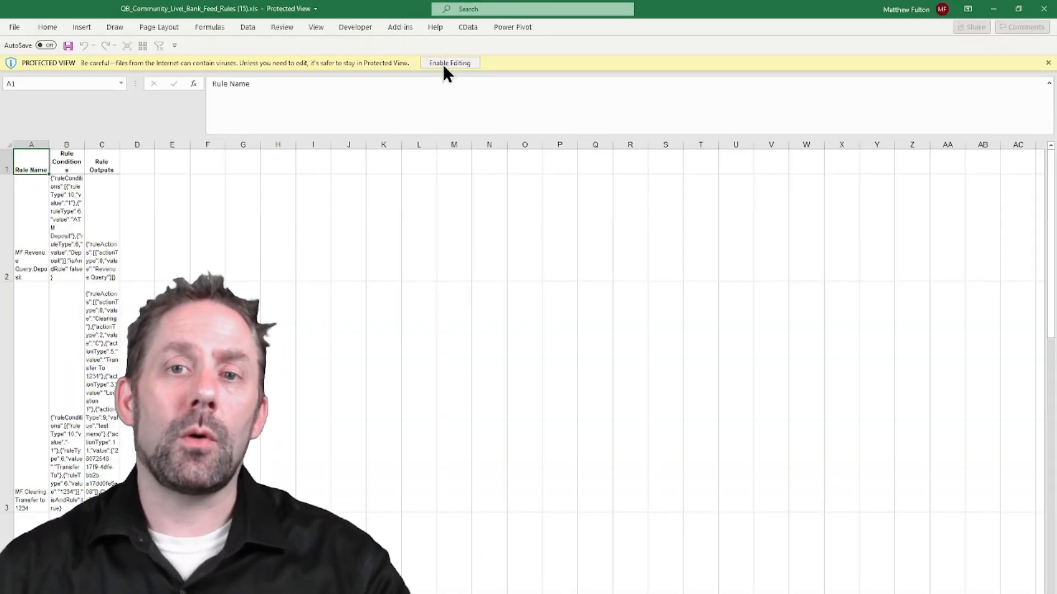
Enable editing on the exported rules workbook and turn off Wrap Text for all cells
left_click(449, 63)
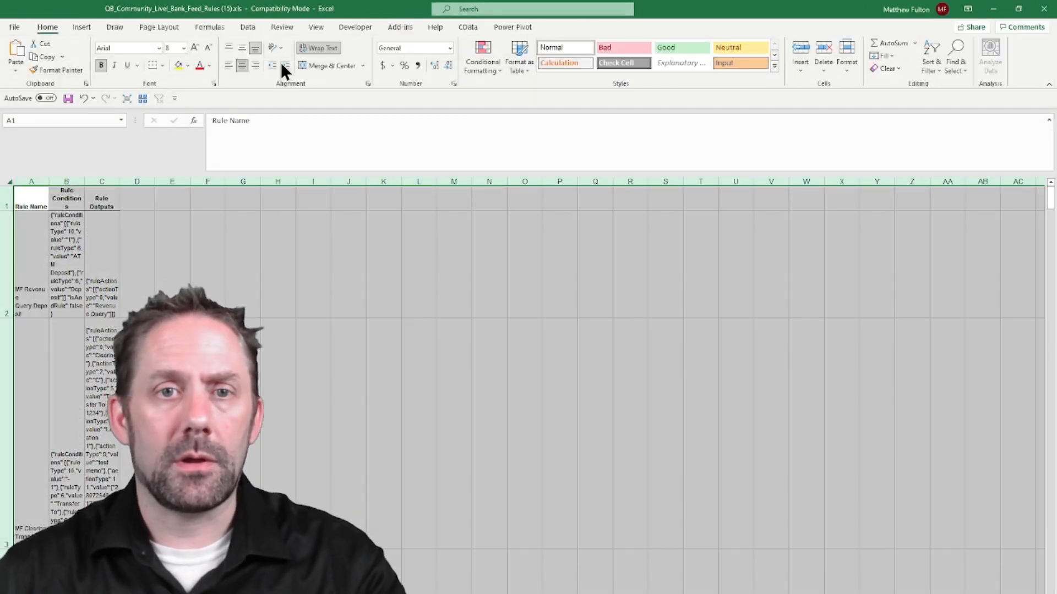
left_click(318, 48)
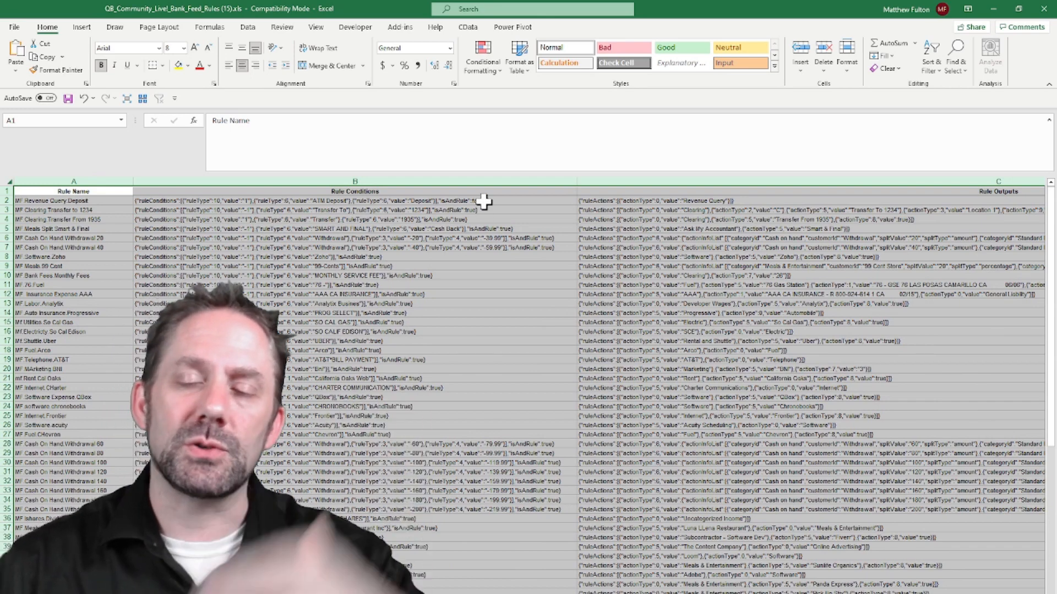
left_click(687, 201)
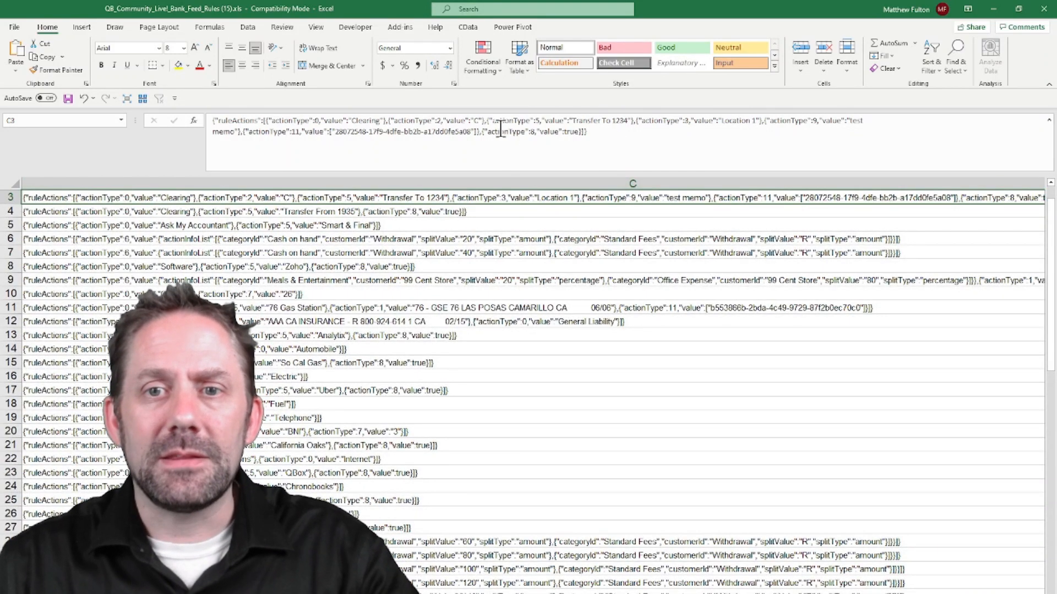
left_click(486, 132)
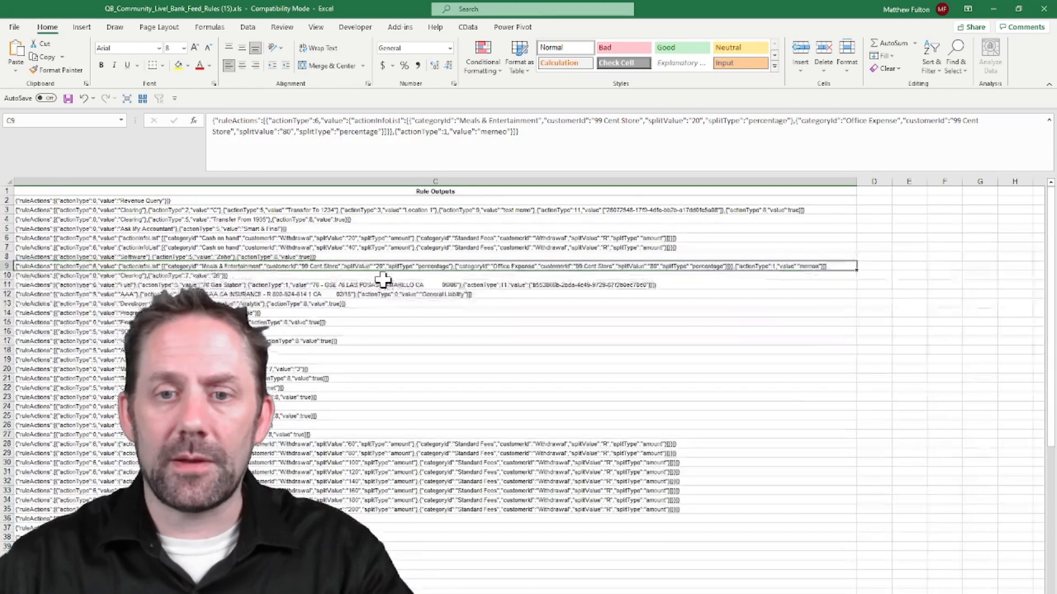
Replace ,{"actionType":8,"value":true} with nothing in column C, removing 21 auto-add entries
left_click(955, 58)
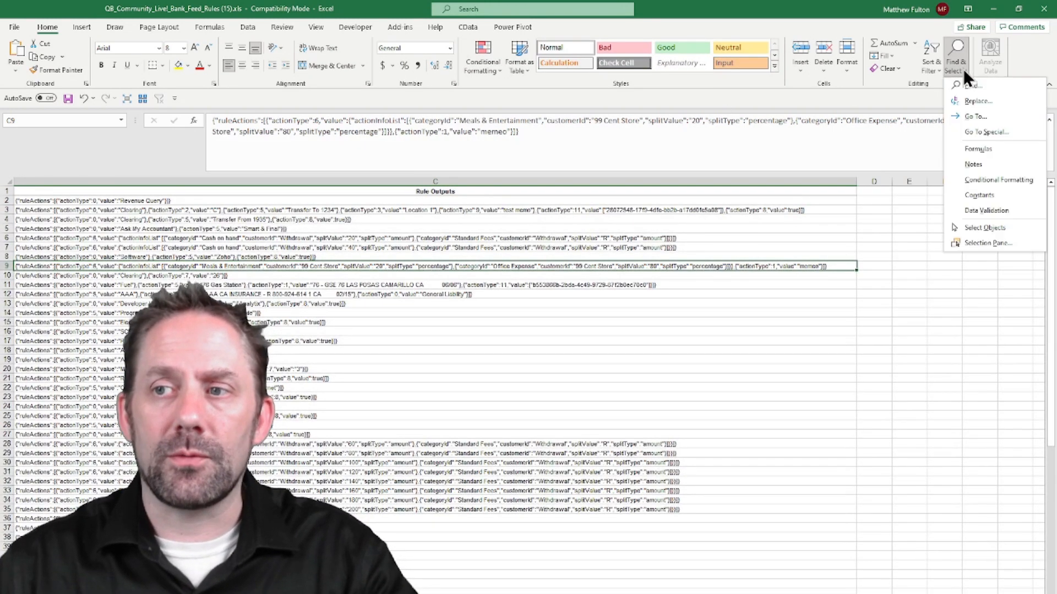
left_click(976, 100)
type(",{\"actionType\":8,\"value\":true")
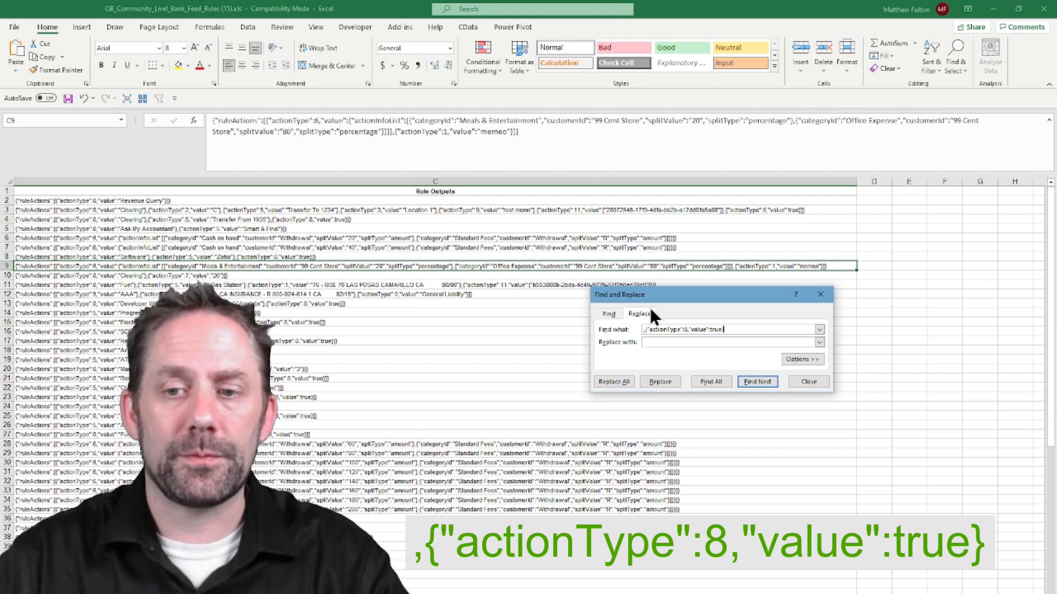
left_click(727, 342)
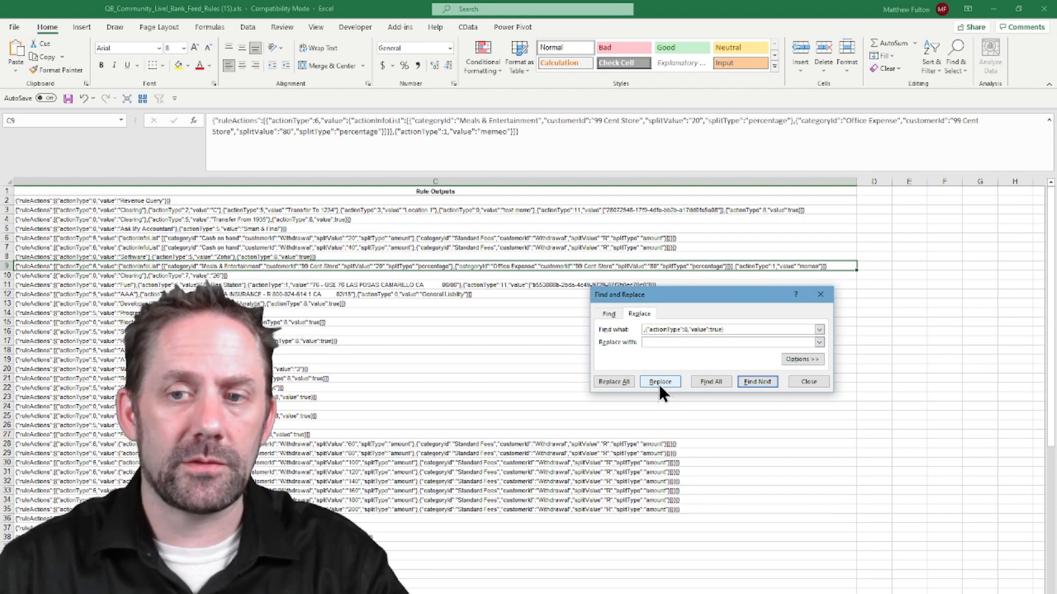
left_click(660, 381)
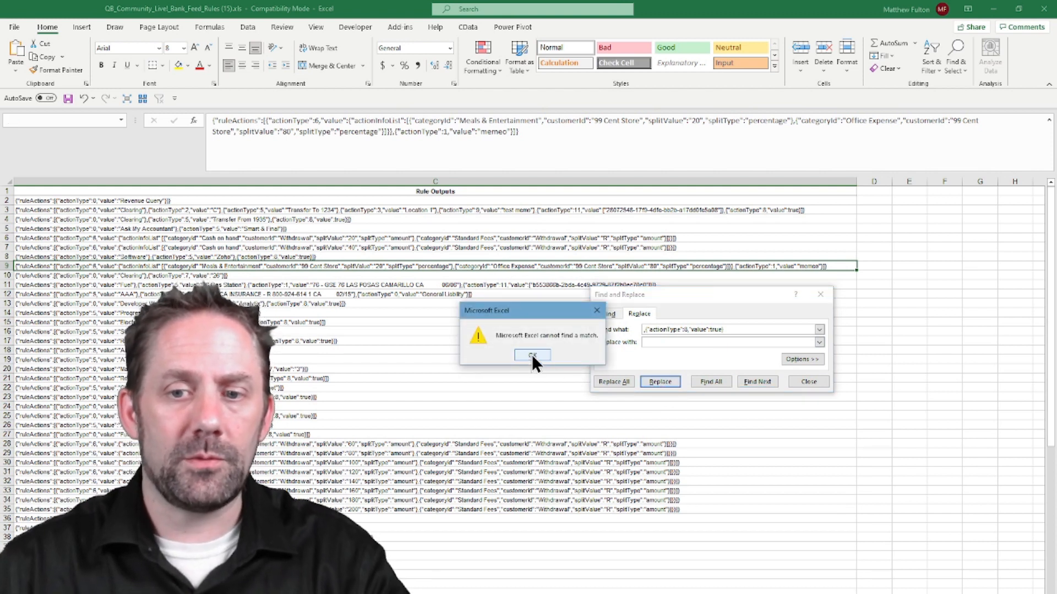
left_click(532, 355)
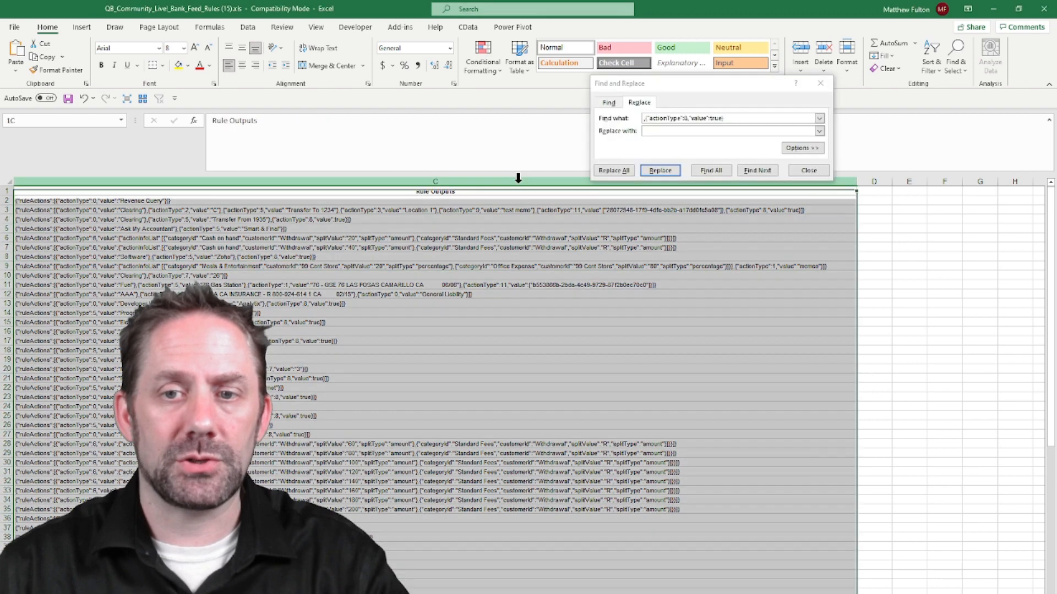
left_click(612, 170)
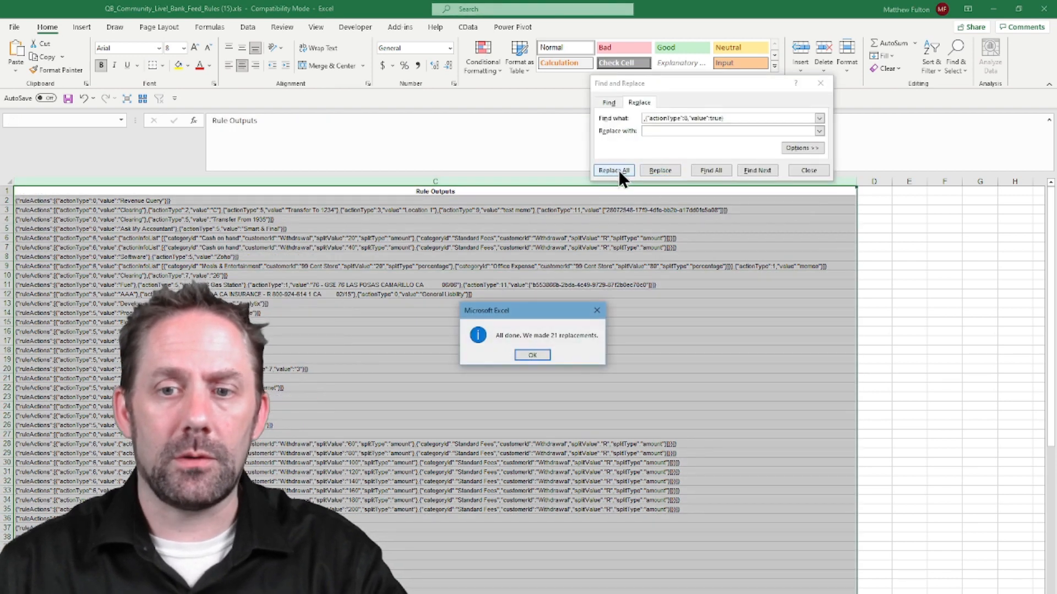
mouse_move(531, 364)
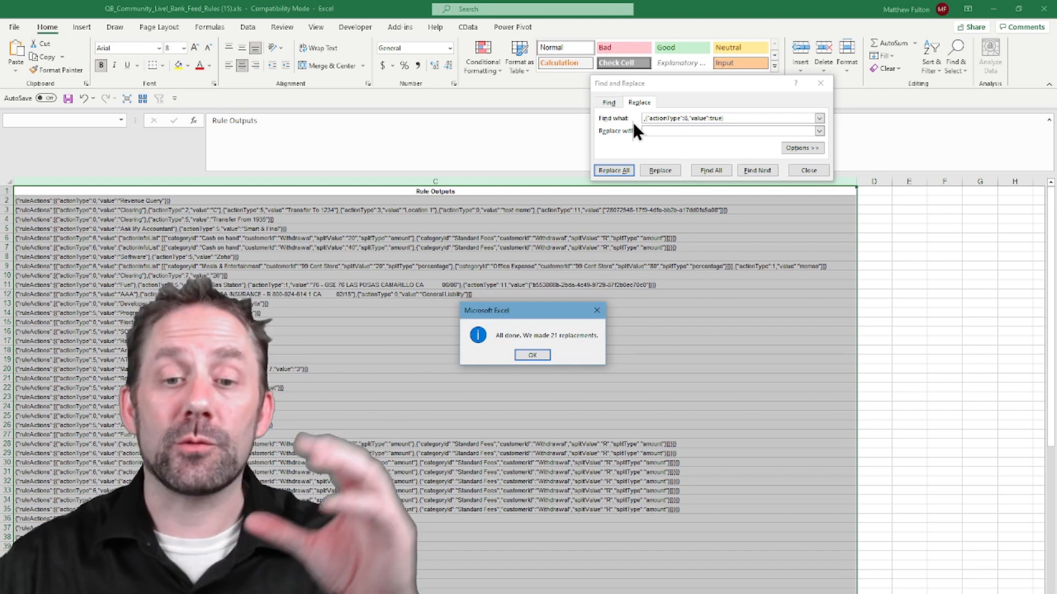
mouse_move(531, 355)
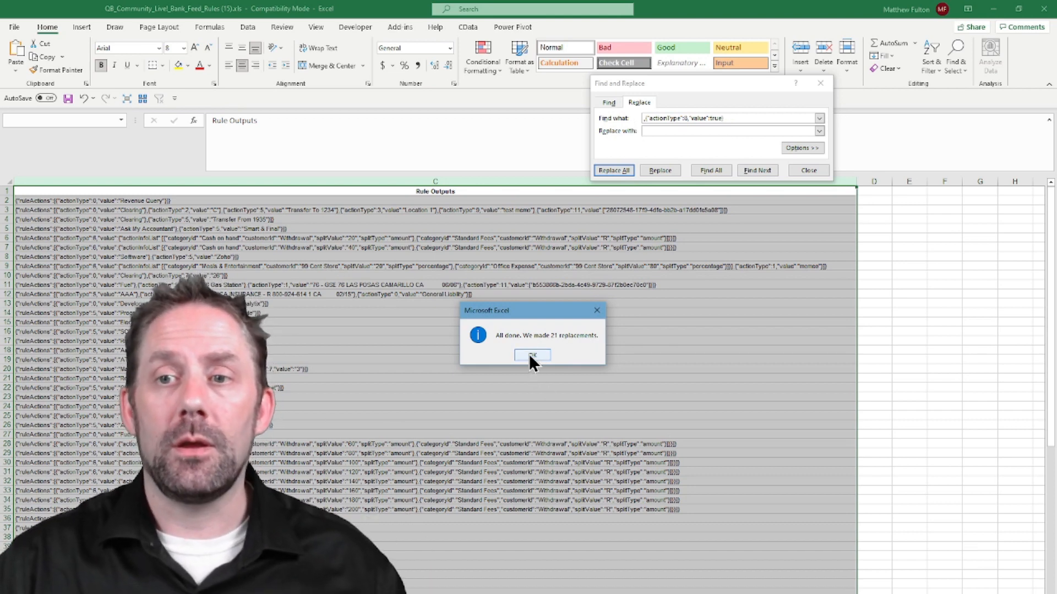
left_click(532, 355)
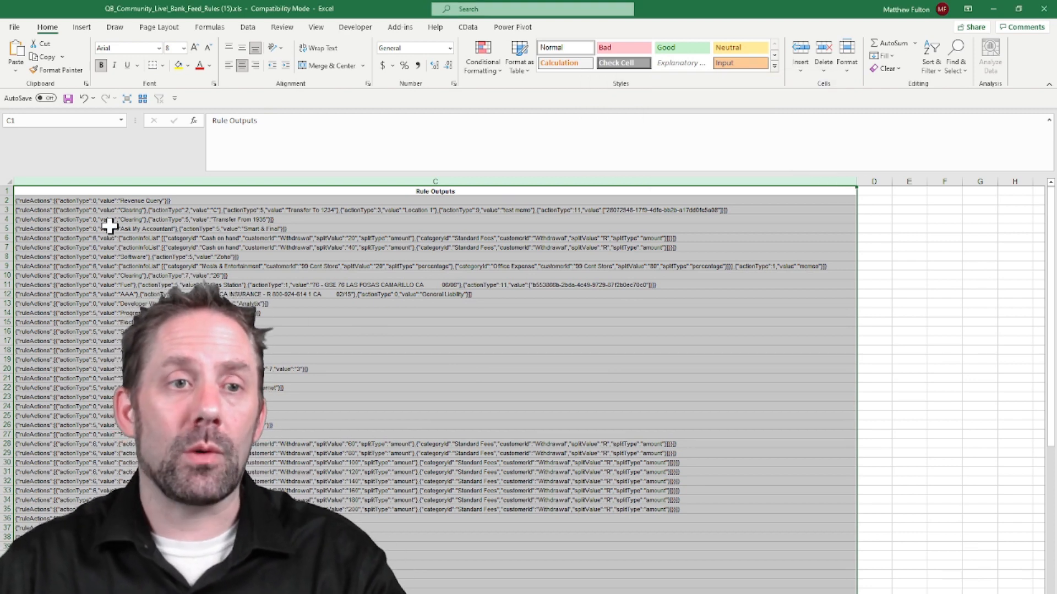
mouse_move(68, 98)
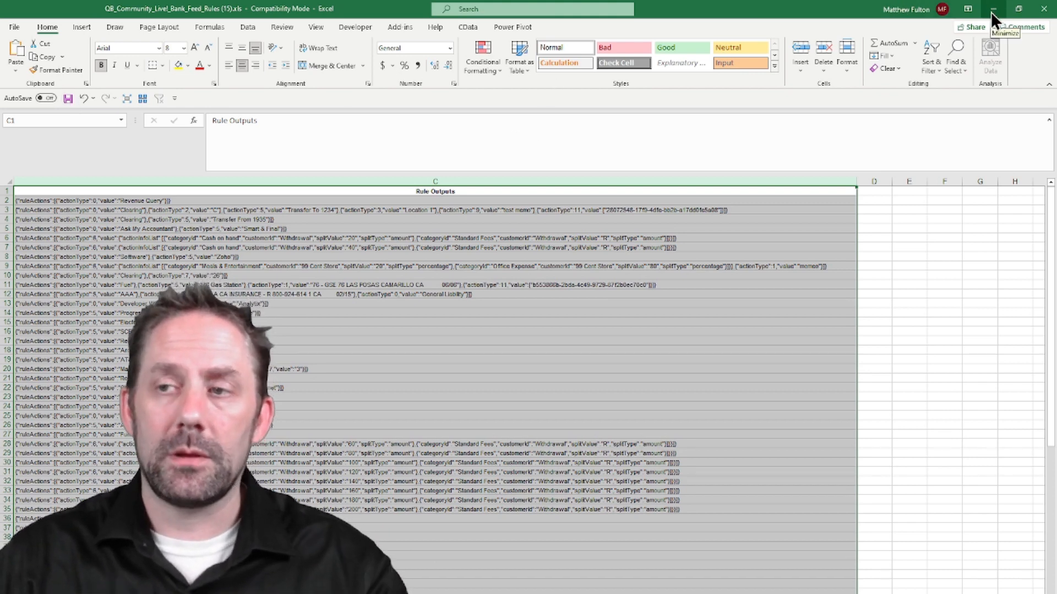
Close the 'What's next?' export instructions dialog to return to the Rules page
left_click(180, 8)
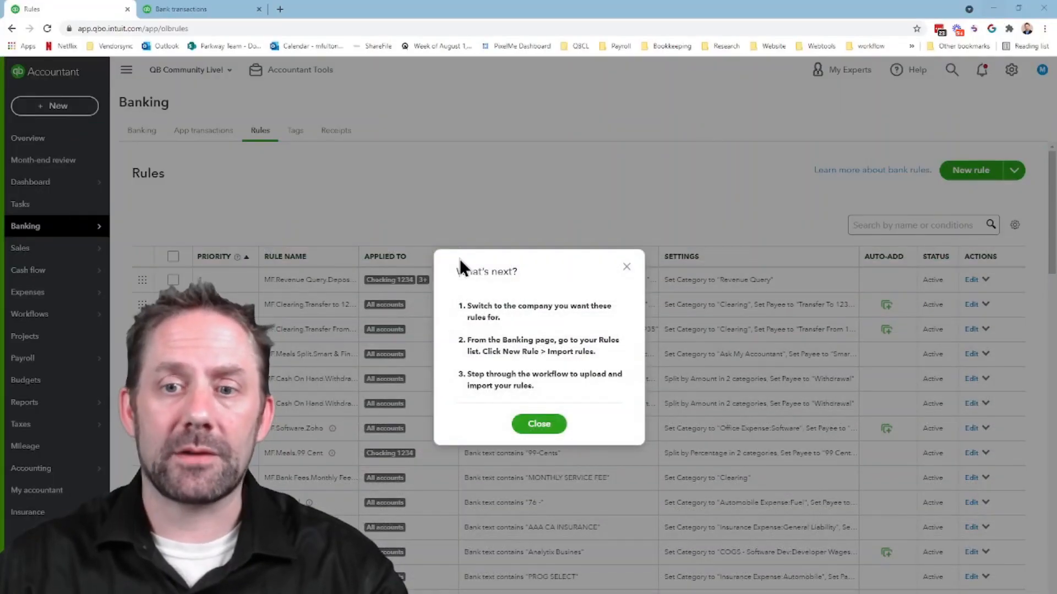
mouse_move(620, 196)
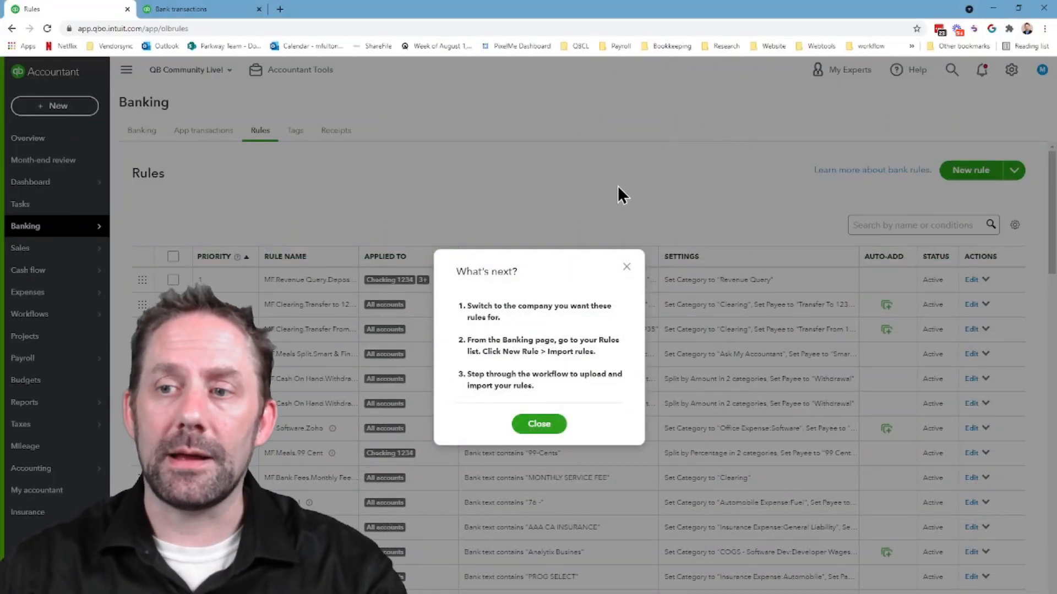
left_click(538, 424)
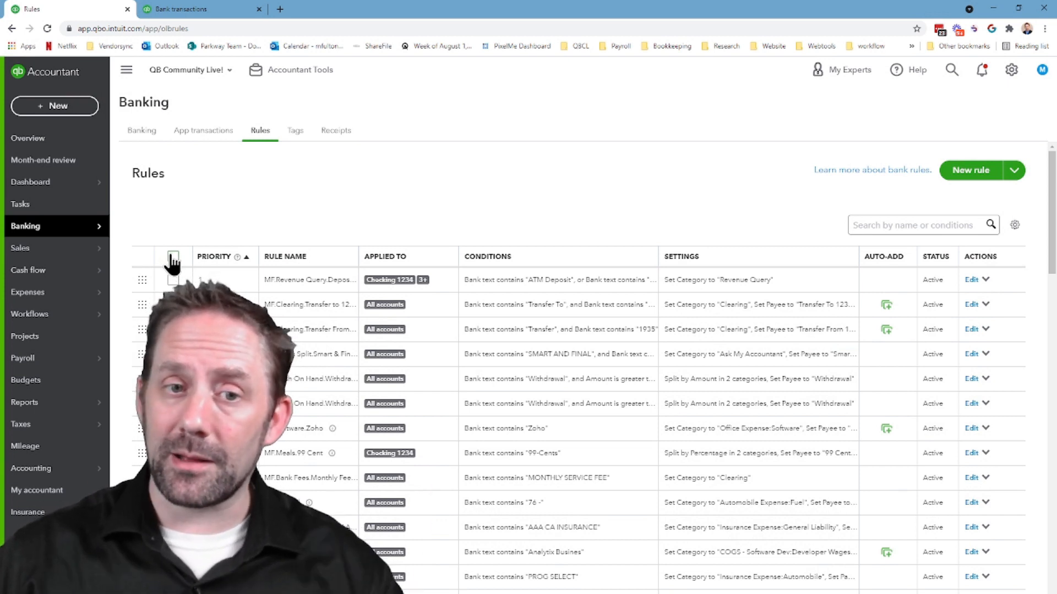
Select all bank rules and batch-delete them, confirming with Yes
left_click(173, 255)
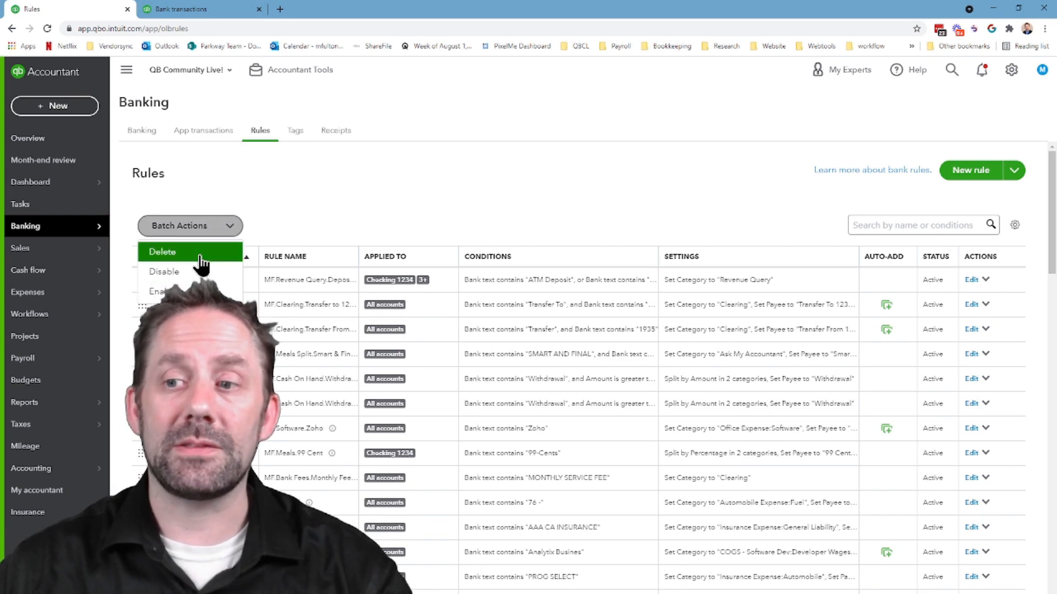
left_click(162, 252)
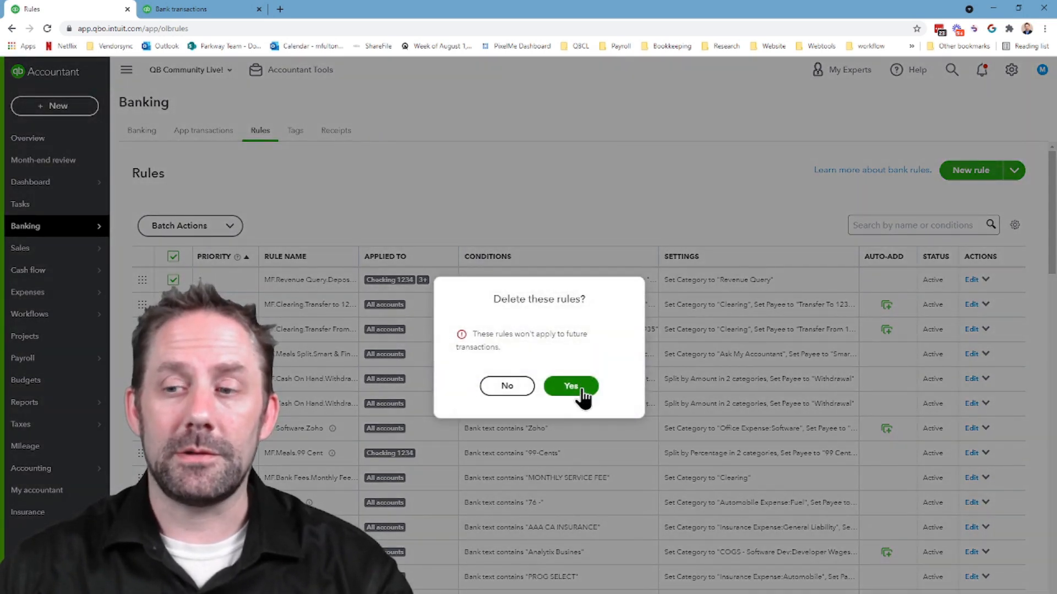
left_click(570, 385)
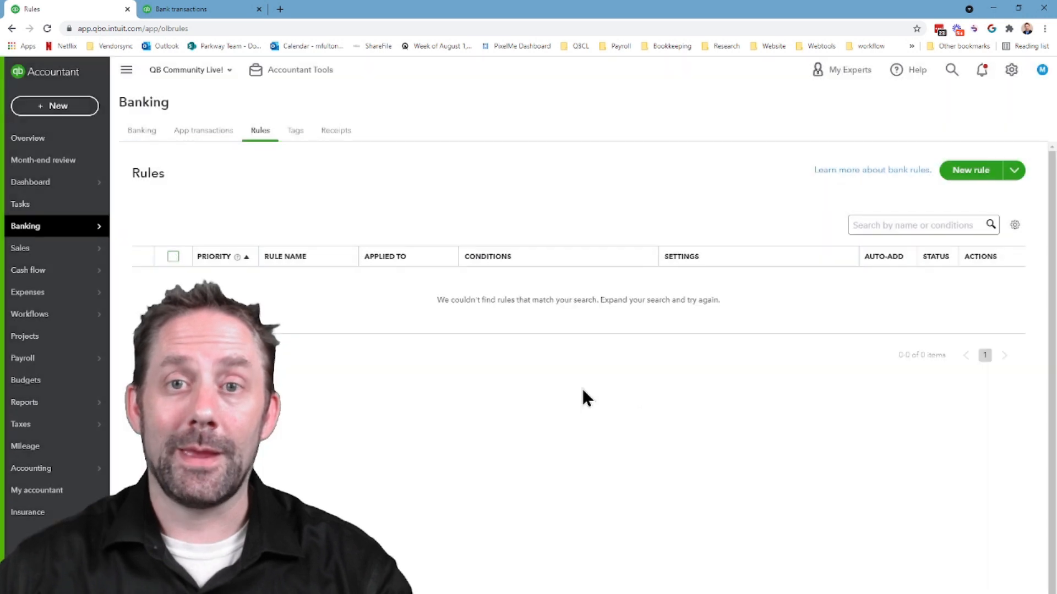
mouse_move(1027, 209)
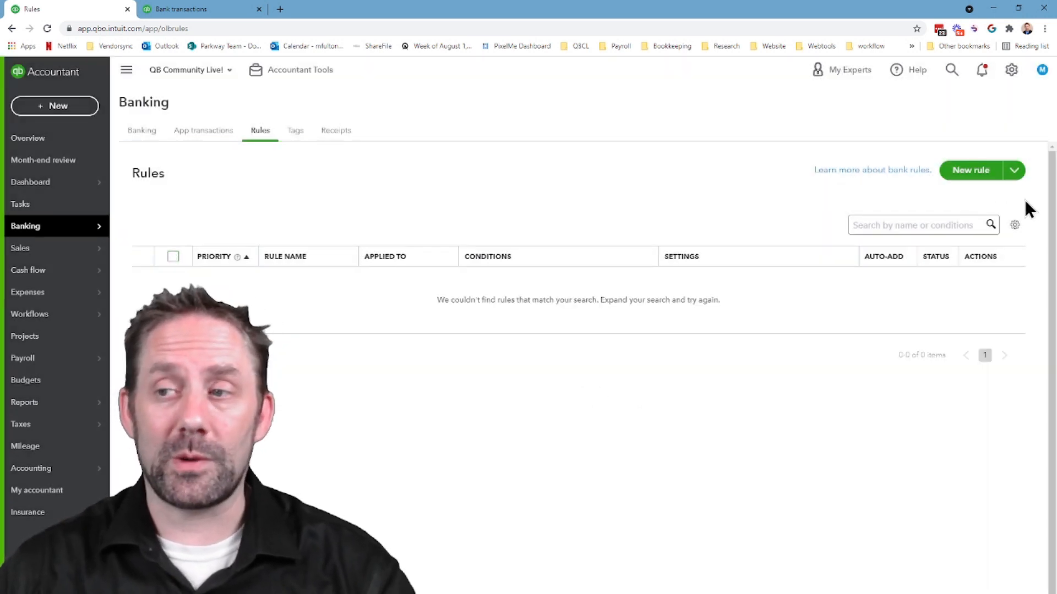
left_click(1013, 170)
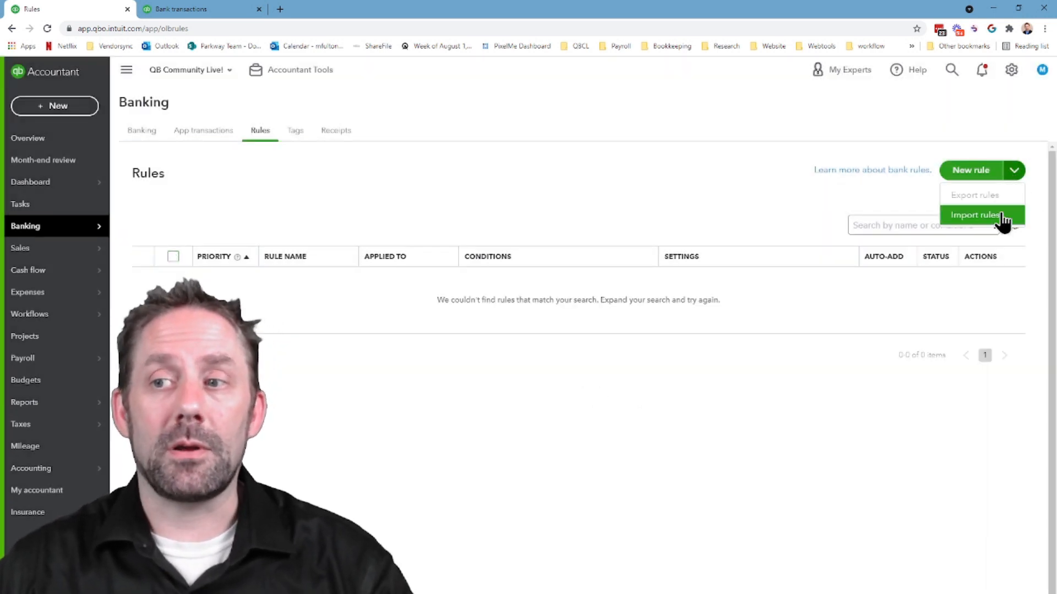
Start Import rules and browse to the edited QB_Community_Live_Bank_Feed_Rules (13).xls file
left_click(975, 214)
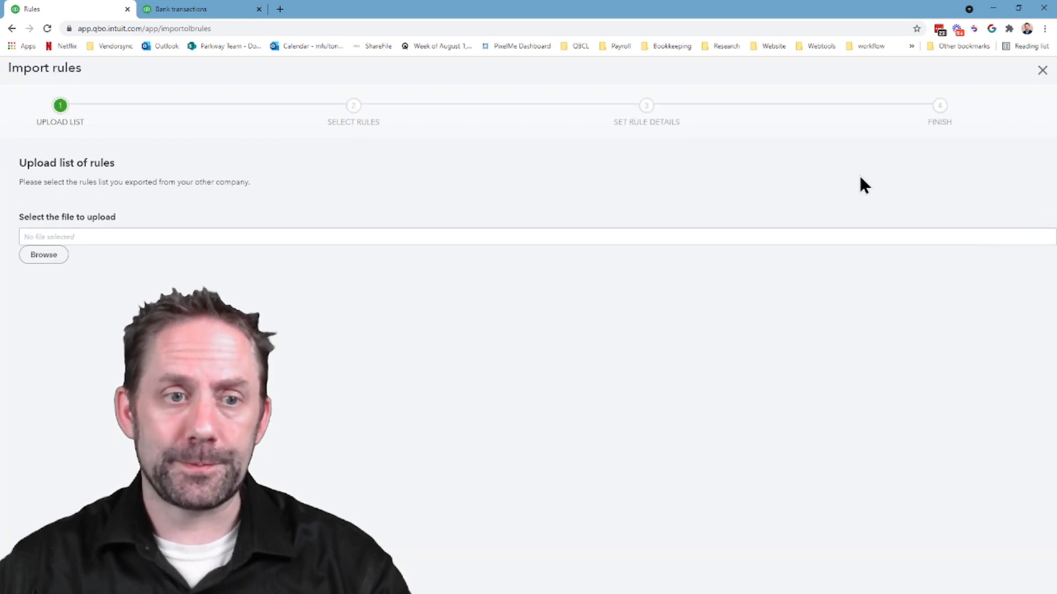
left_click(43, 254)
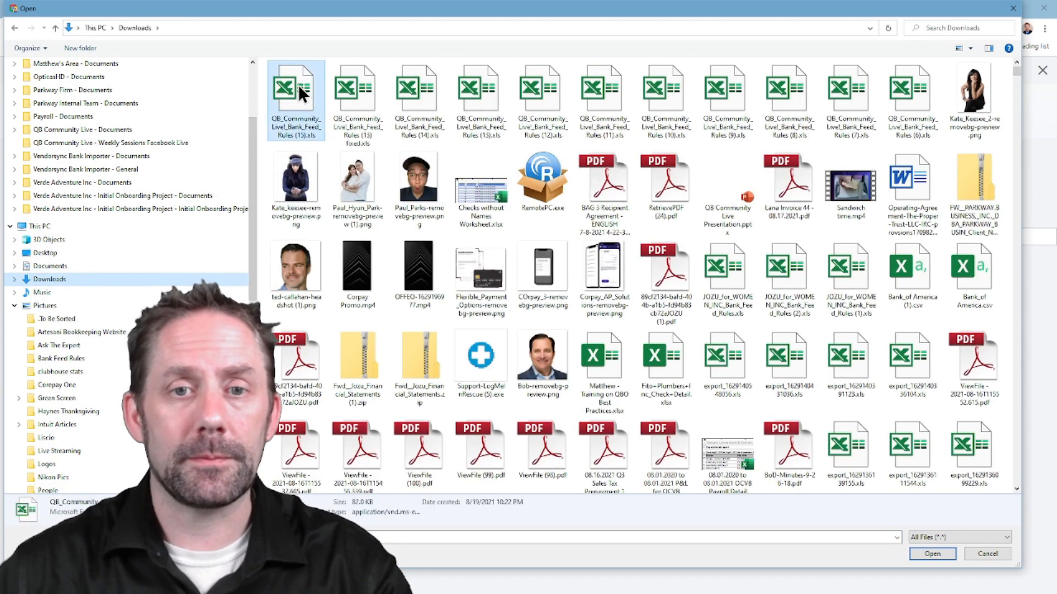
left_click(931, 553)
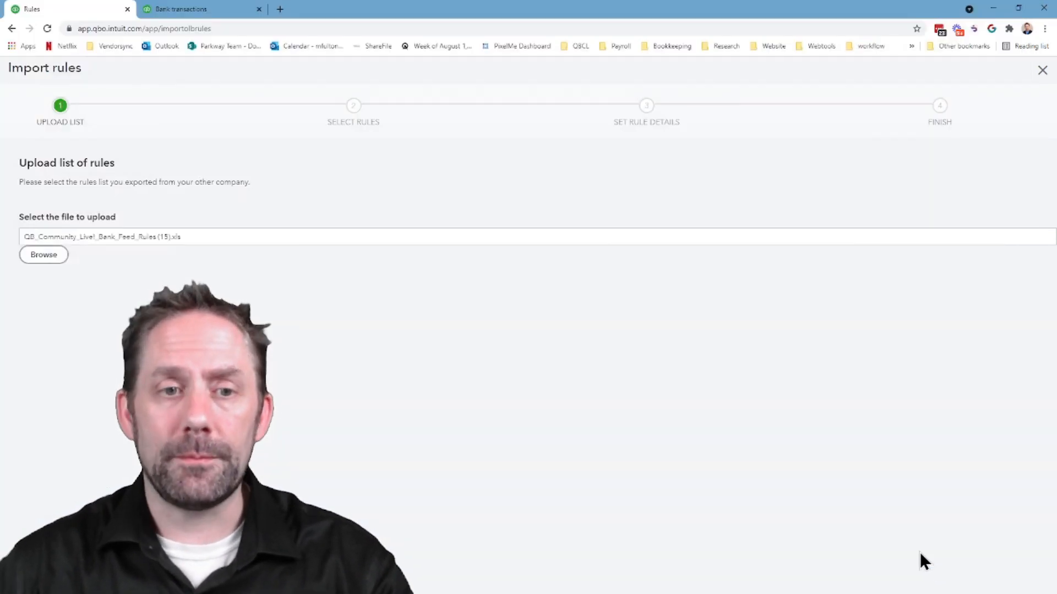
mouse_move(801, 405)
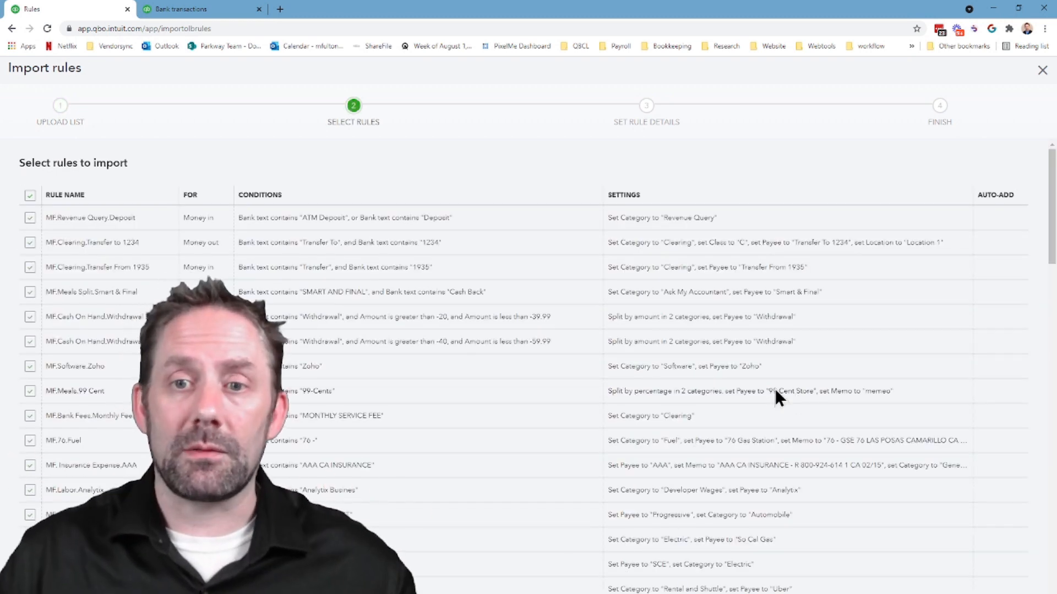
mouse_move(1042, 276)
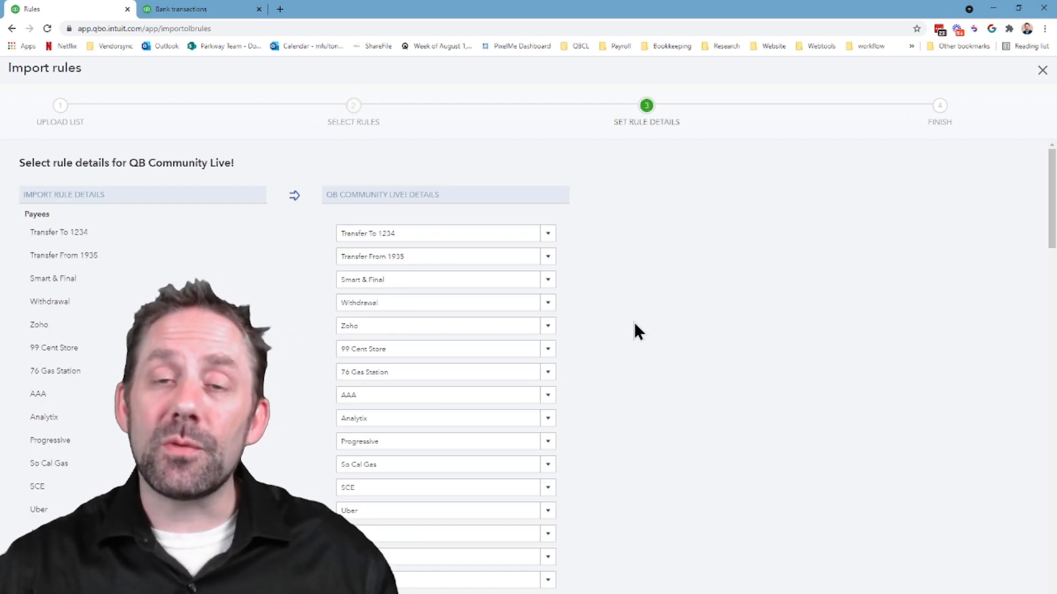
Map Standard Fees to Bank Charges & Fees and Software to Office Expense, then finish the import
scroll("down", 3)
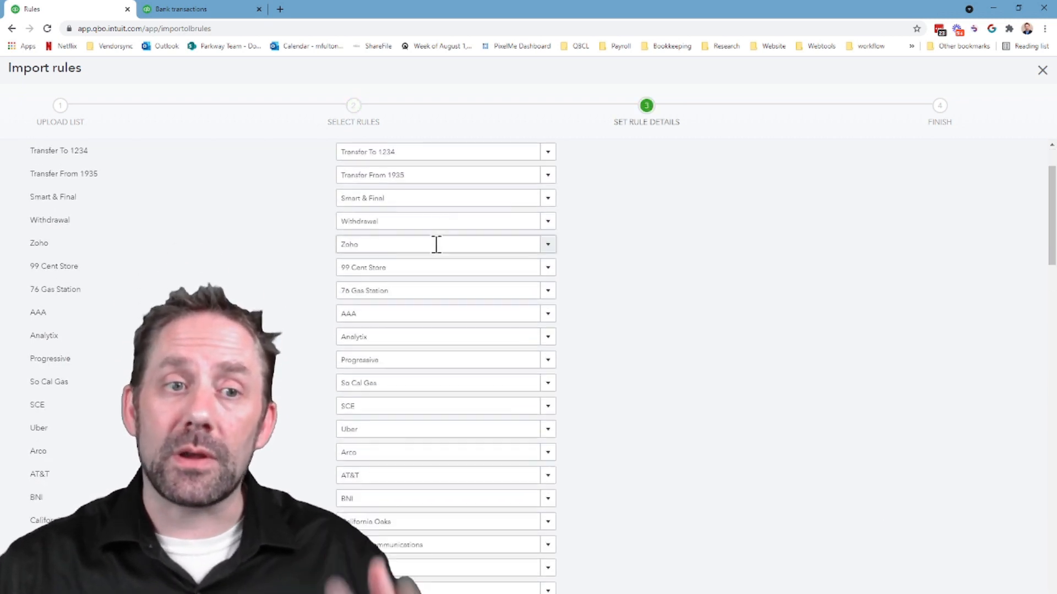
scroll("down", 3)
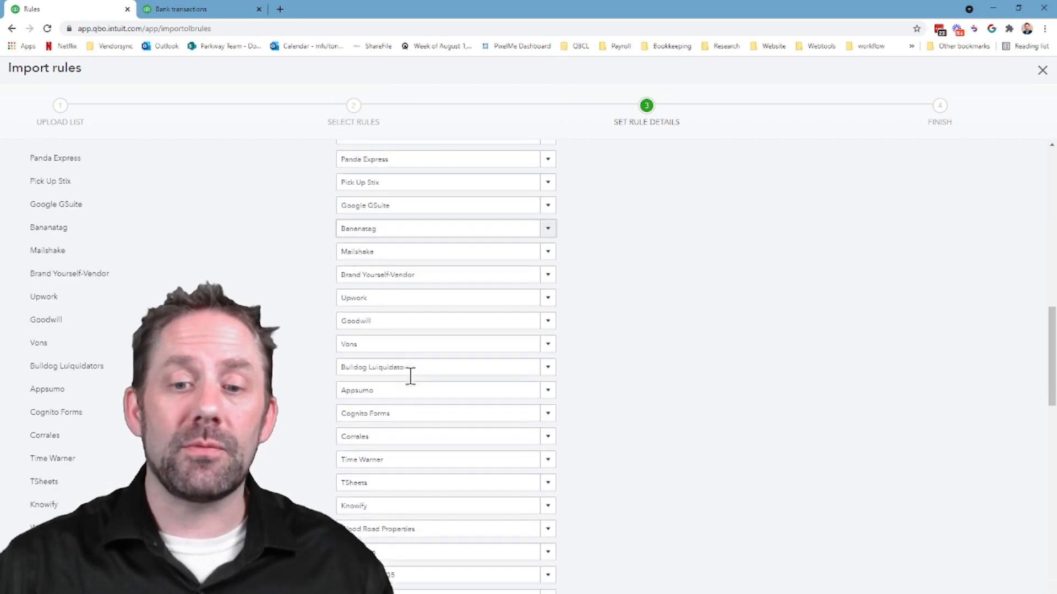
scroll("down", 3)
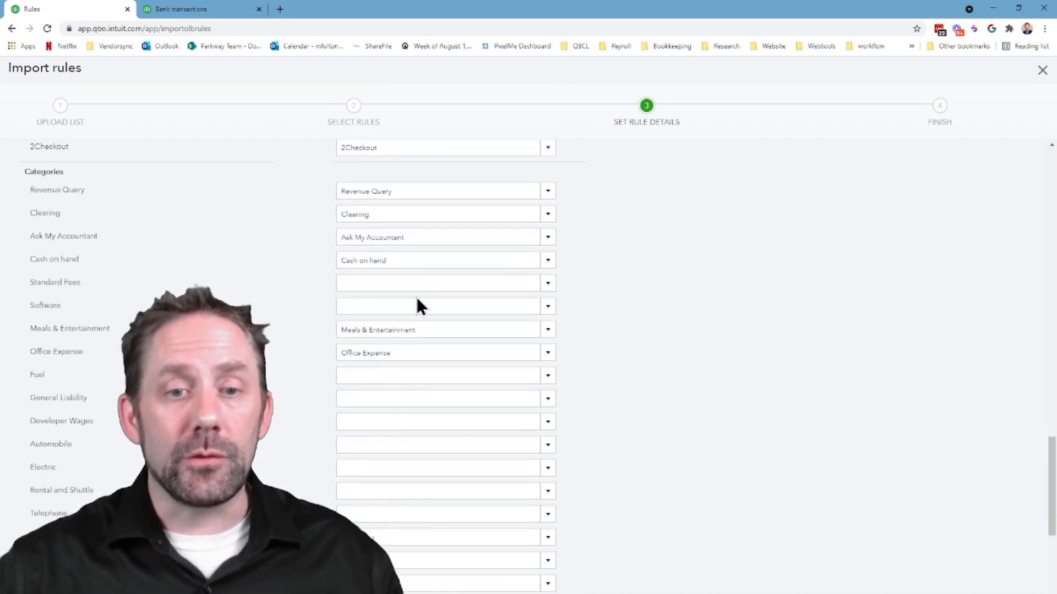
type("sta")
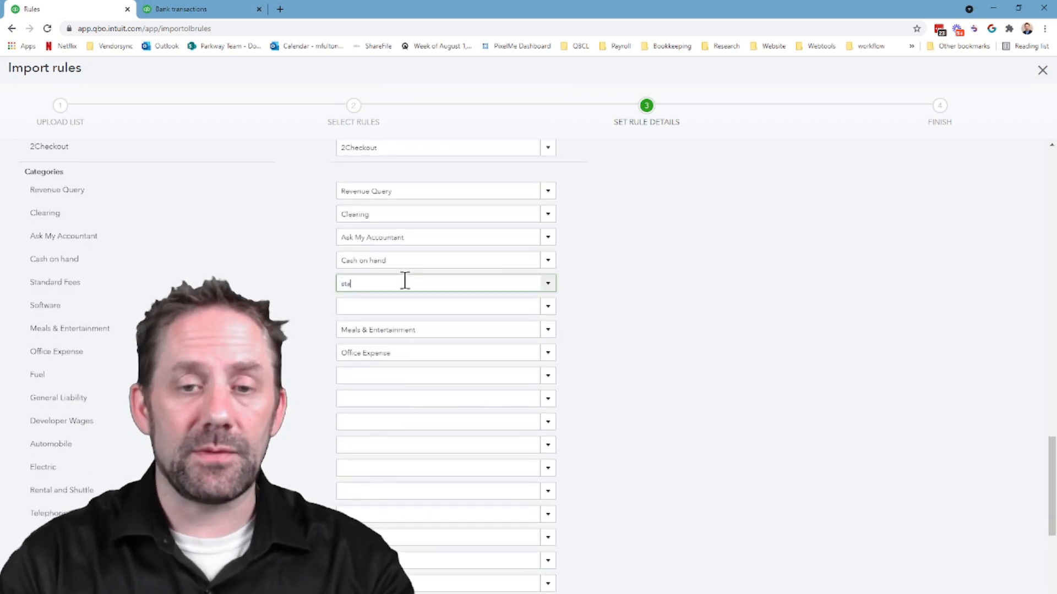
type("sta")
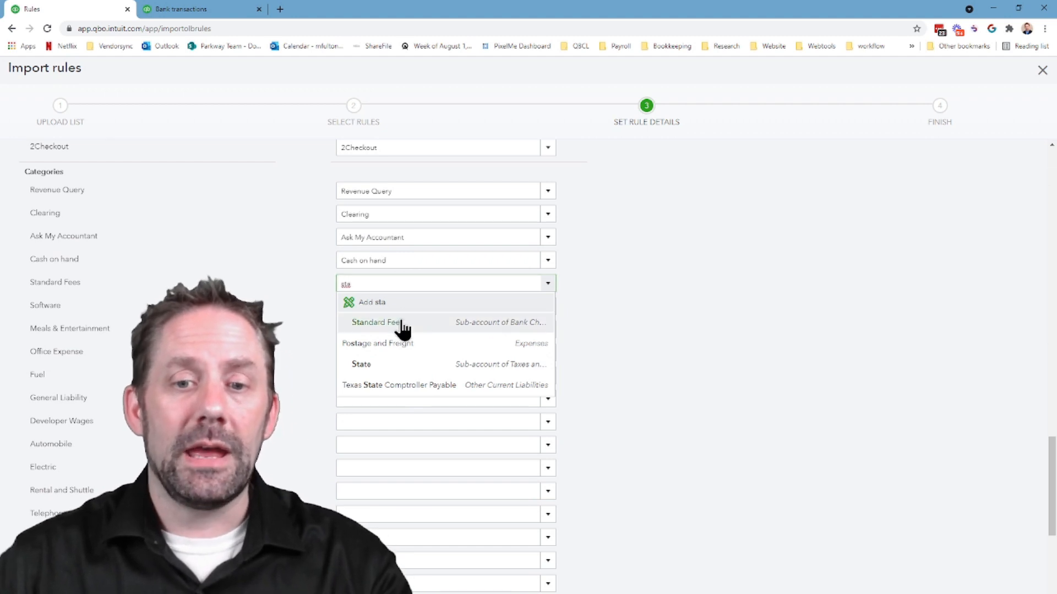
left_click(376, 322)
type("Sof")
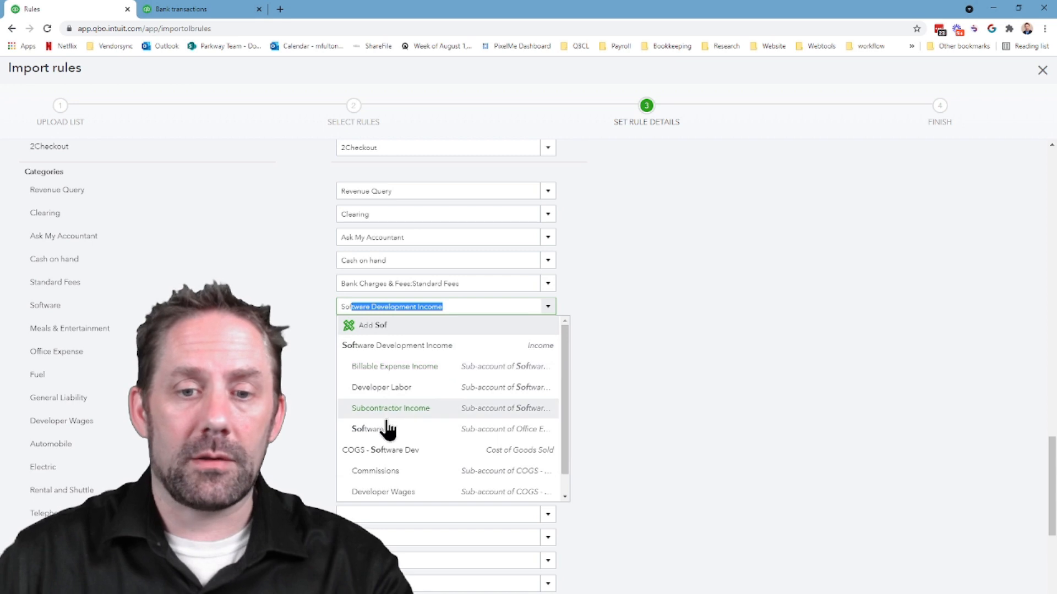
left_click(367, 429)
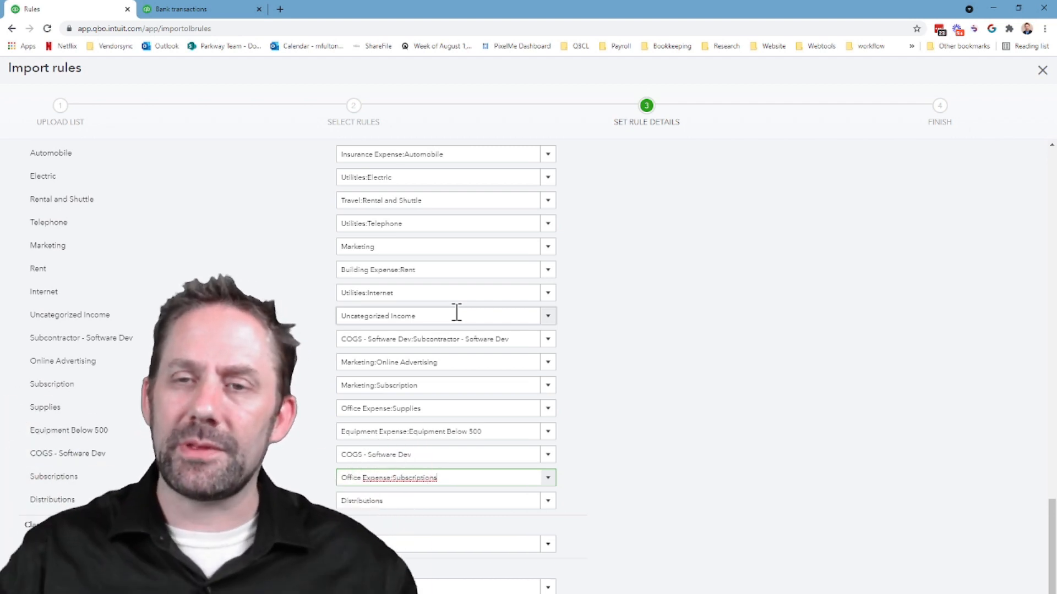
mouse_move(448, 363)
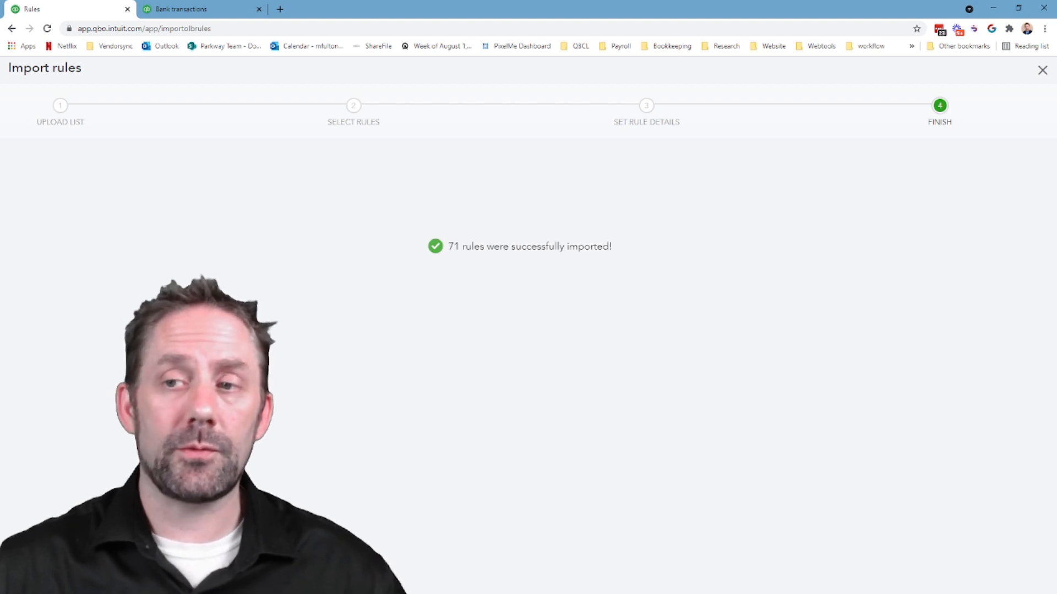
left_click(1041, 70)
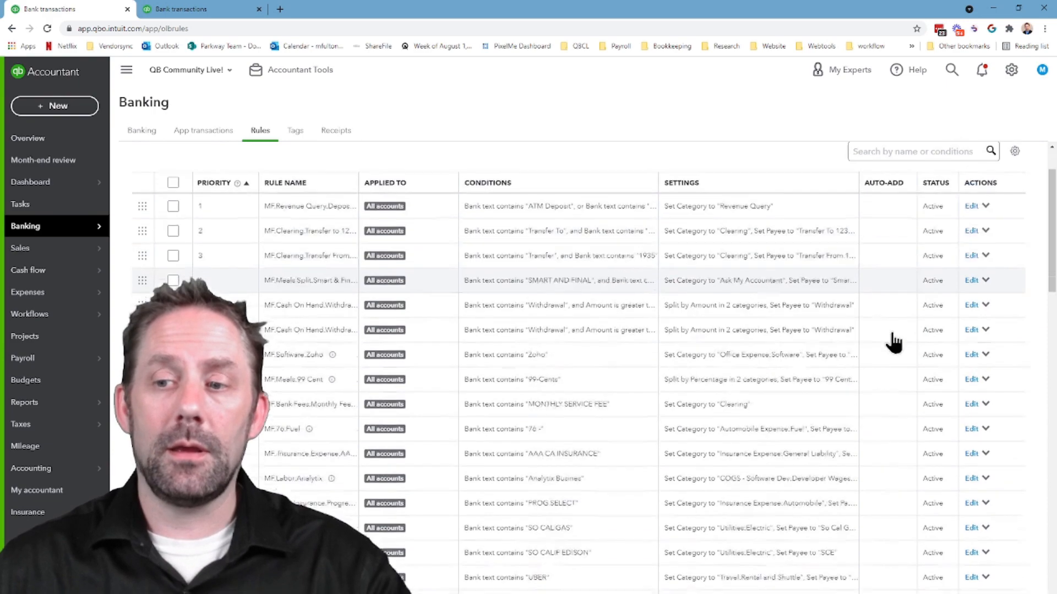
scroll("down", 3)
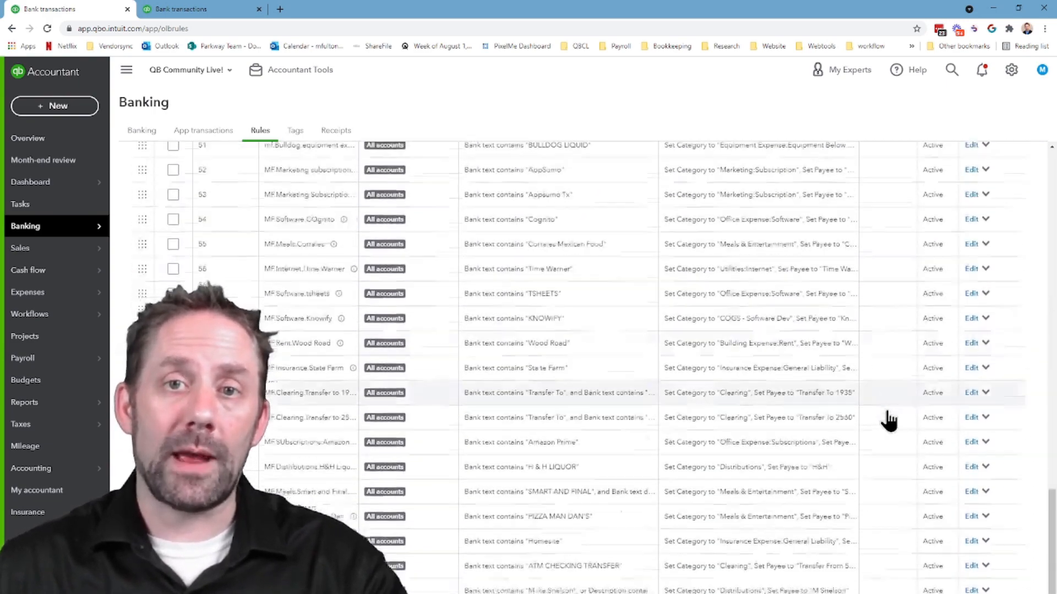
scroll("down", 3)
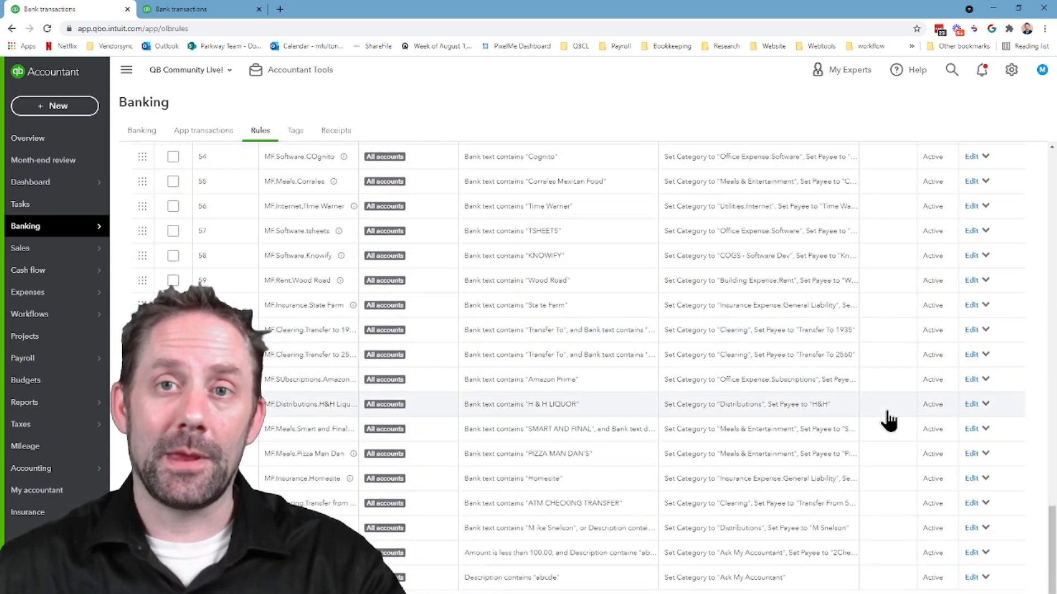